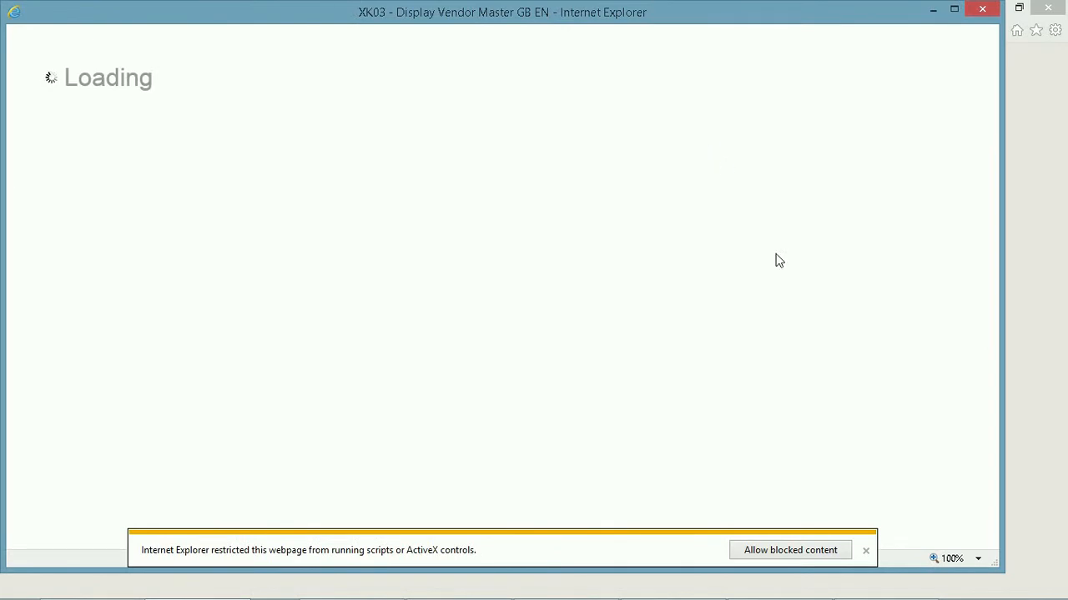
Step: Allow Internet Explorer's blocked content so the XK03 simulation loads at step 1
click(789, 549)
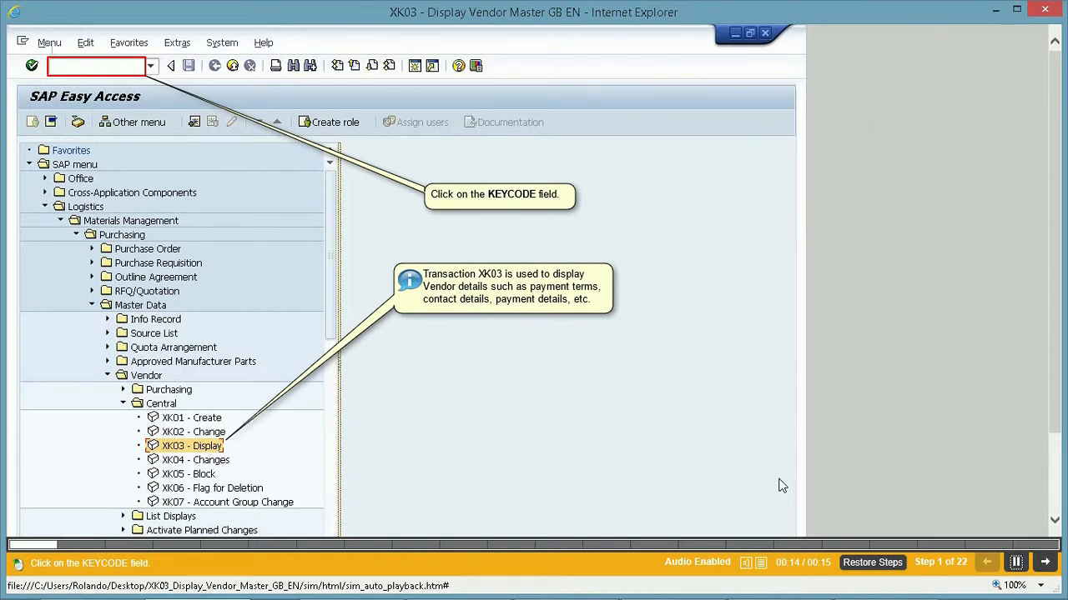
Step: Run transaction code XK03 from the command field
click(92, 65)
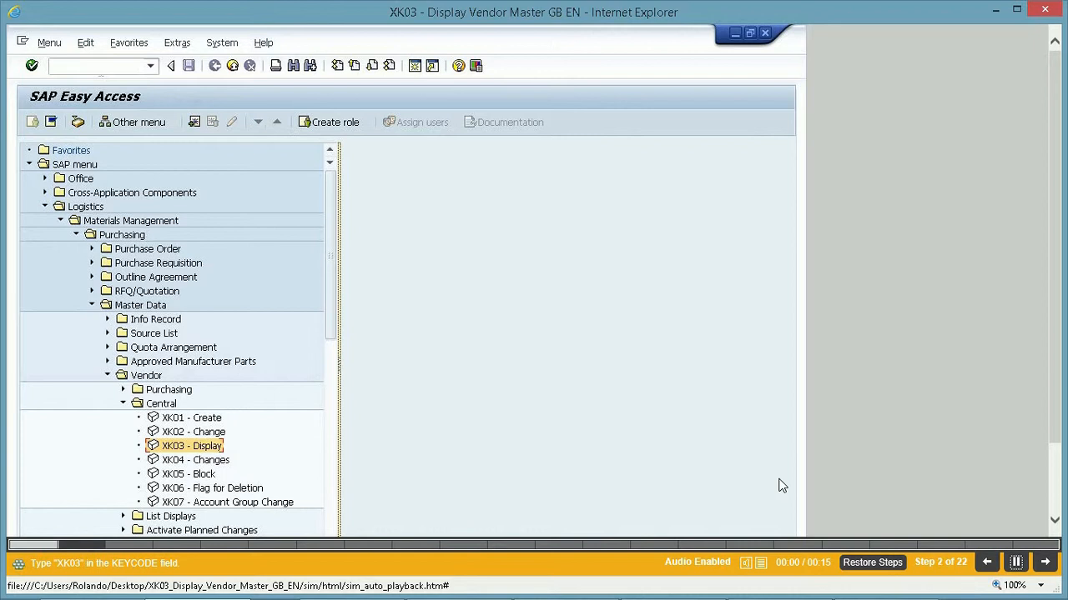
click(96, 65)
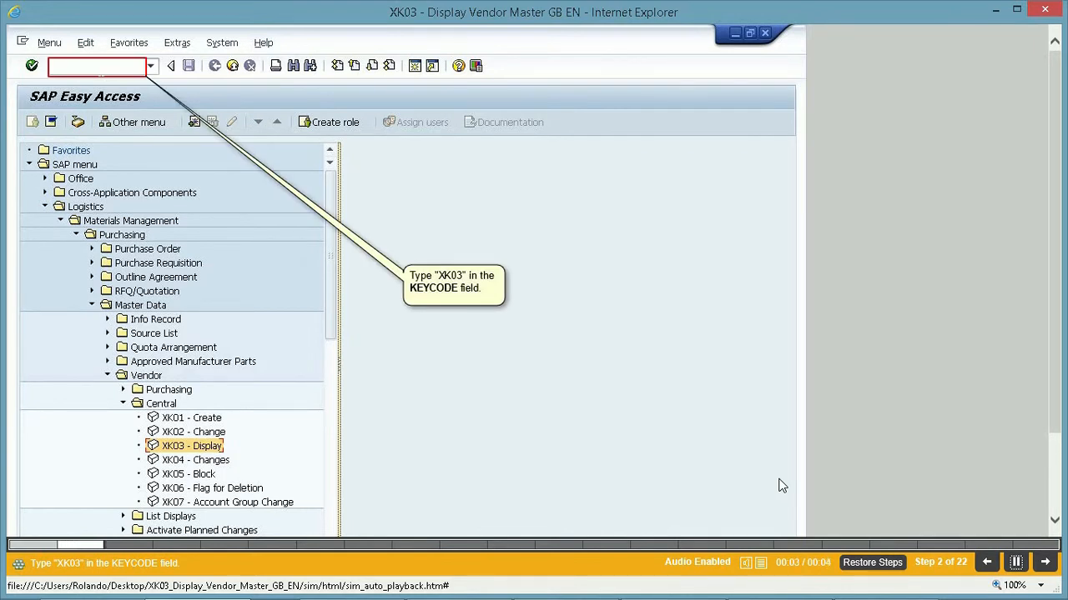
text(XK03)
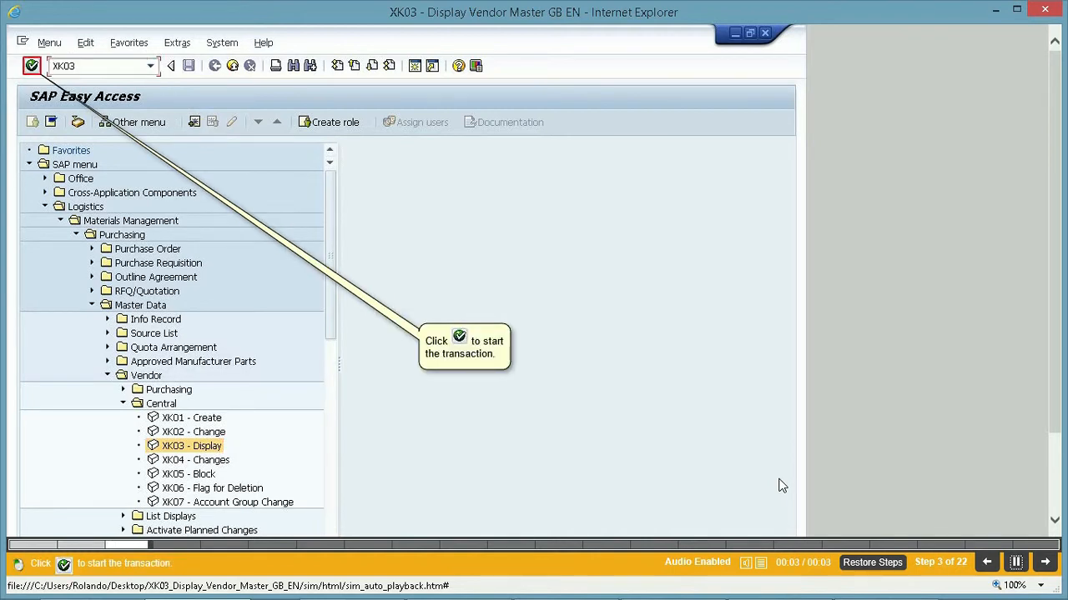
click(31, 65)
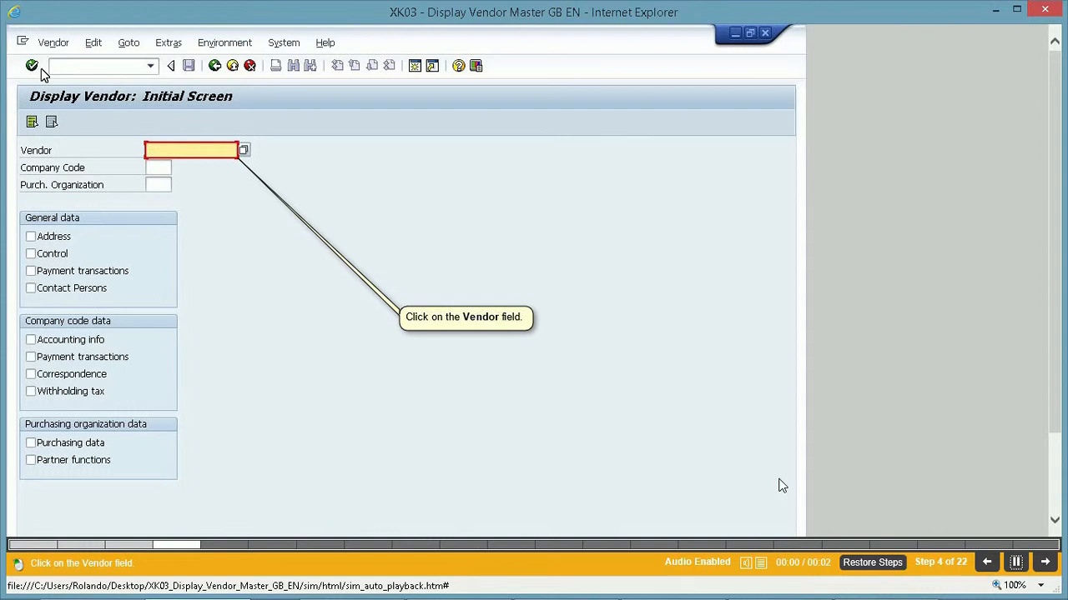
Step: Enter vendor 1005, company code 0005 and purchasing organization 0005
click(190, 151)
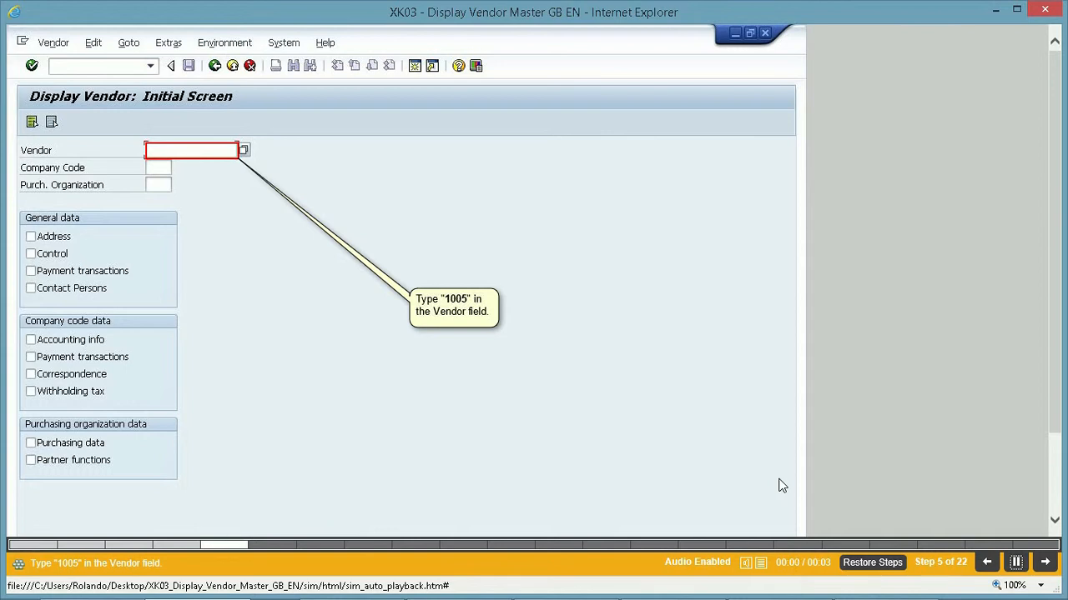
text(1005)
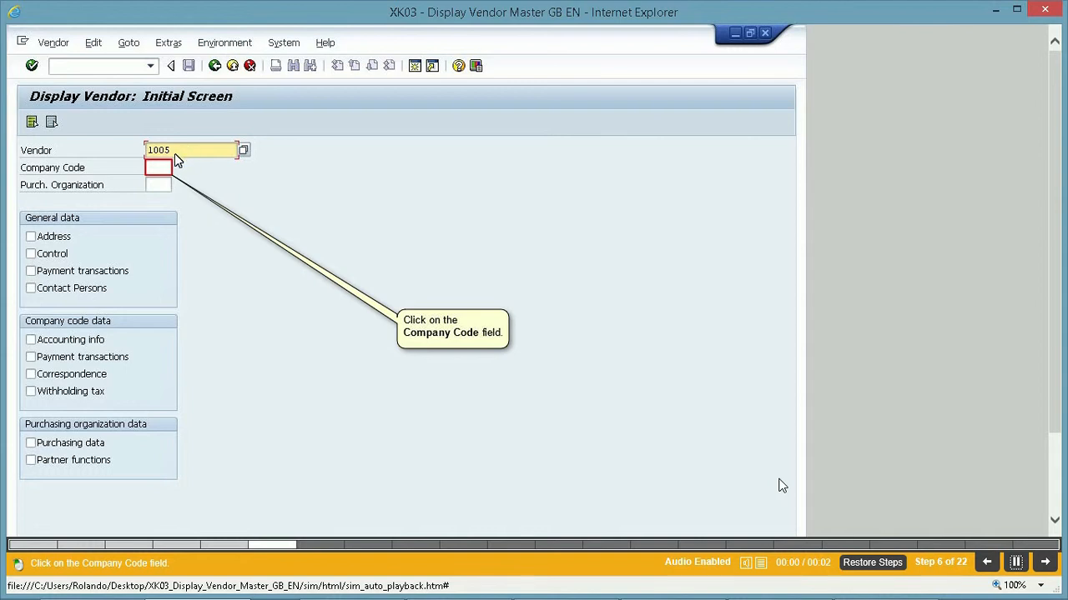
click(158, 167)
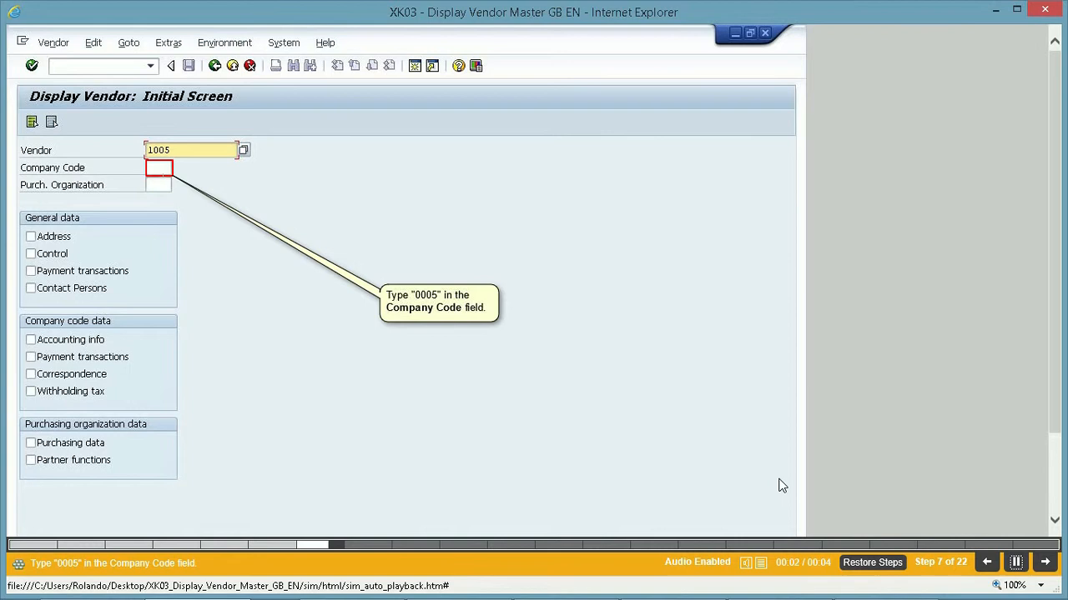
text(00)
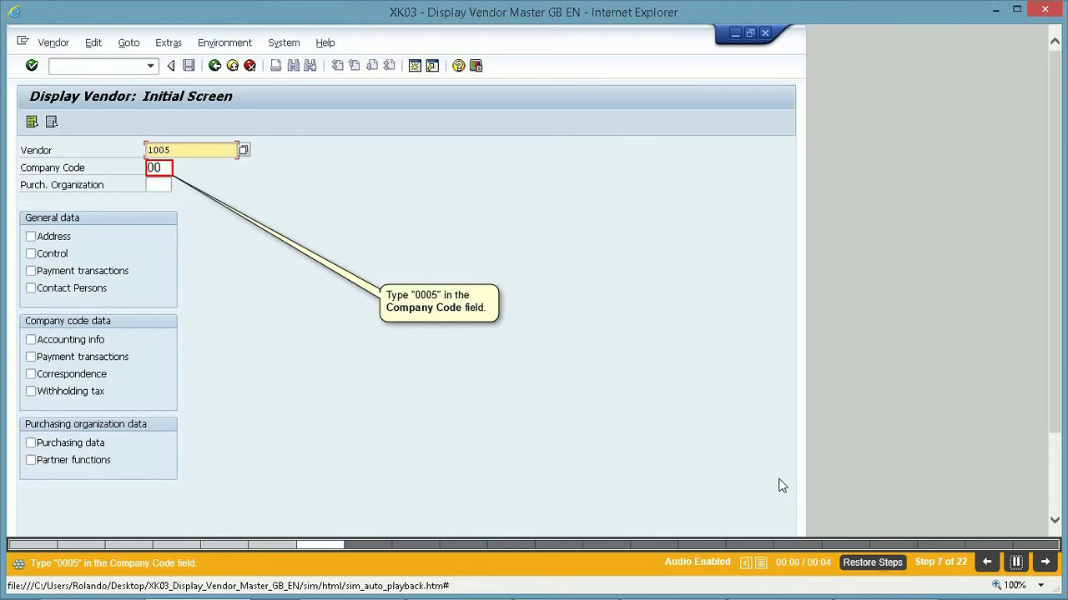
text(0005)
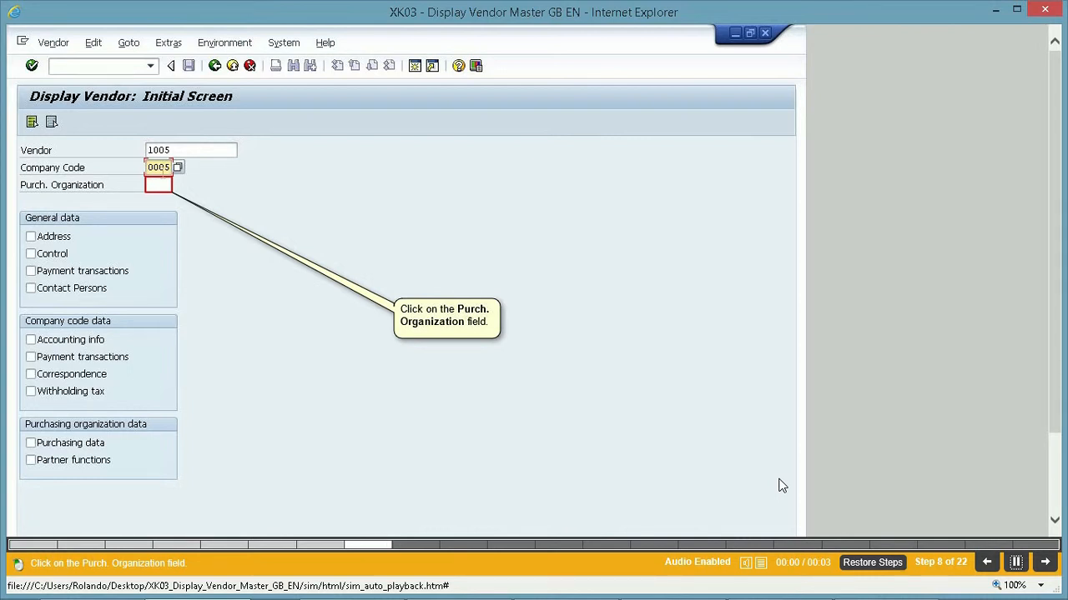
click(158, 185)
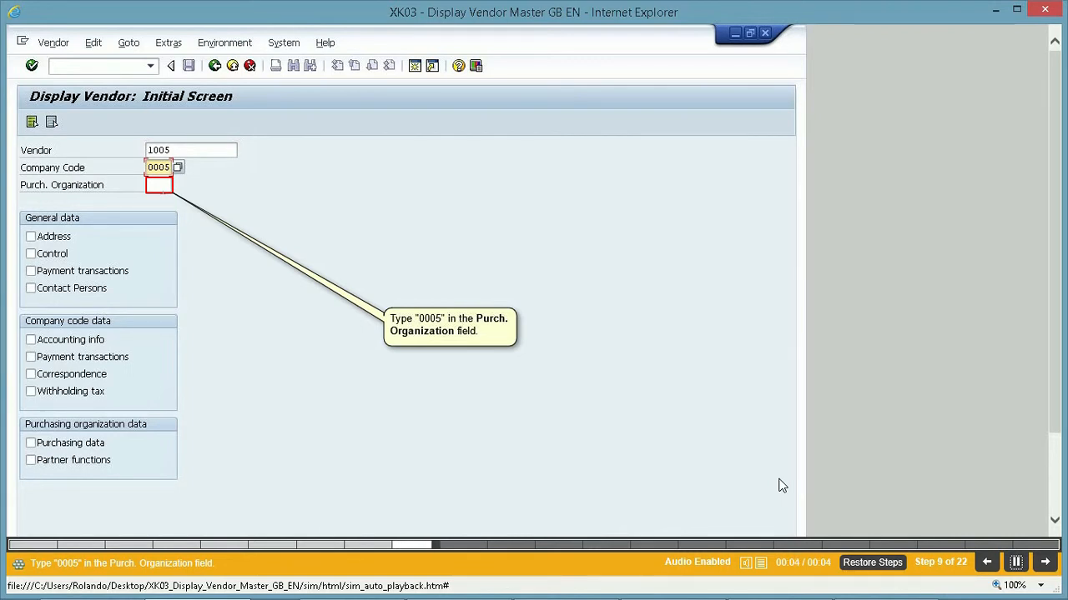
text(000)
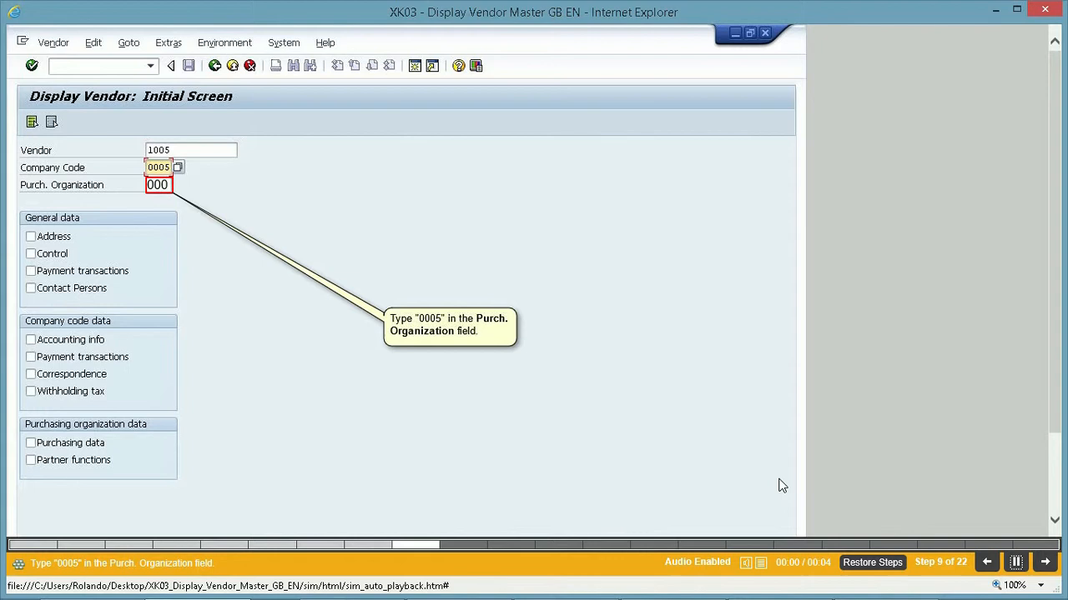
text(0005)
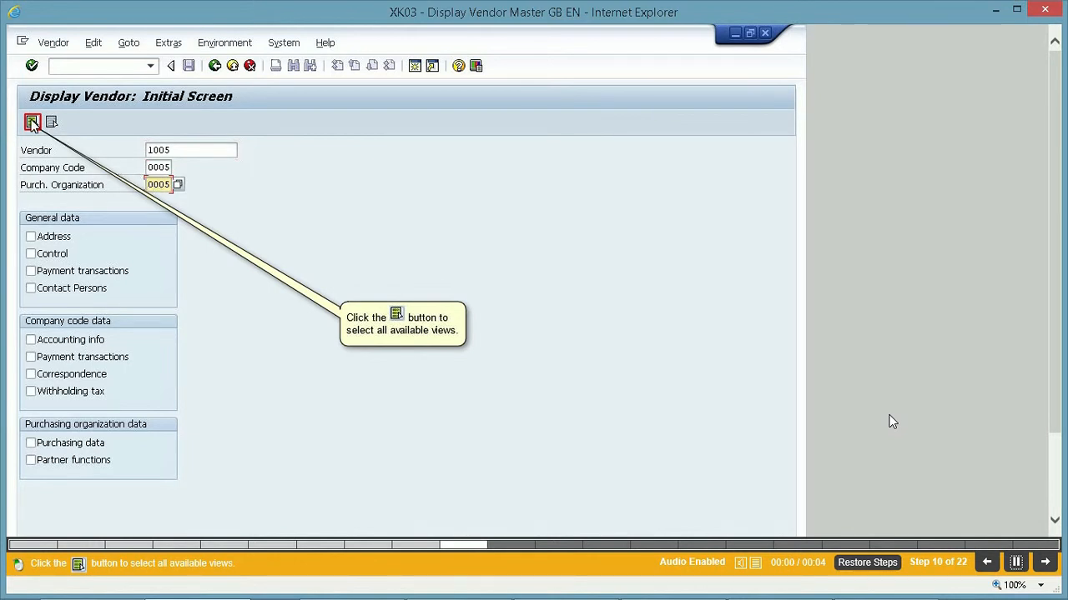
Step: Select all vendor data views, then exit the player to the tutorial page
click(50, 123)
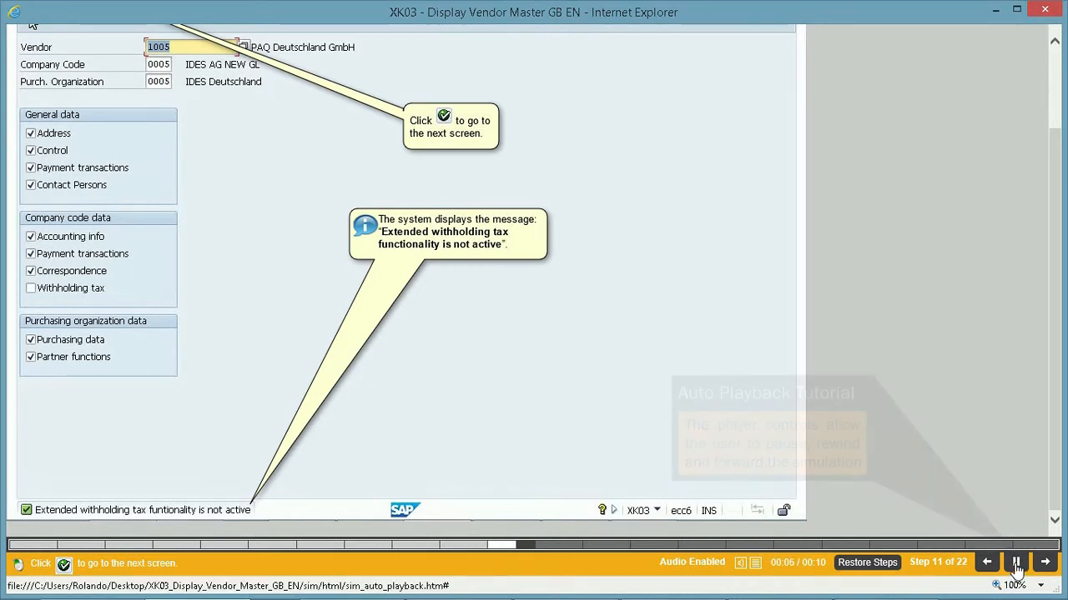
click(1015, 562)
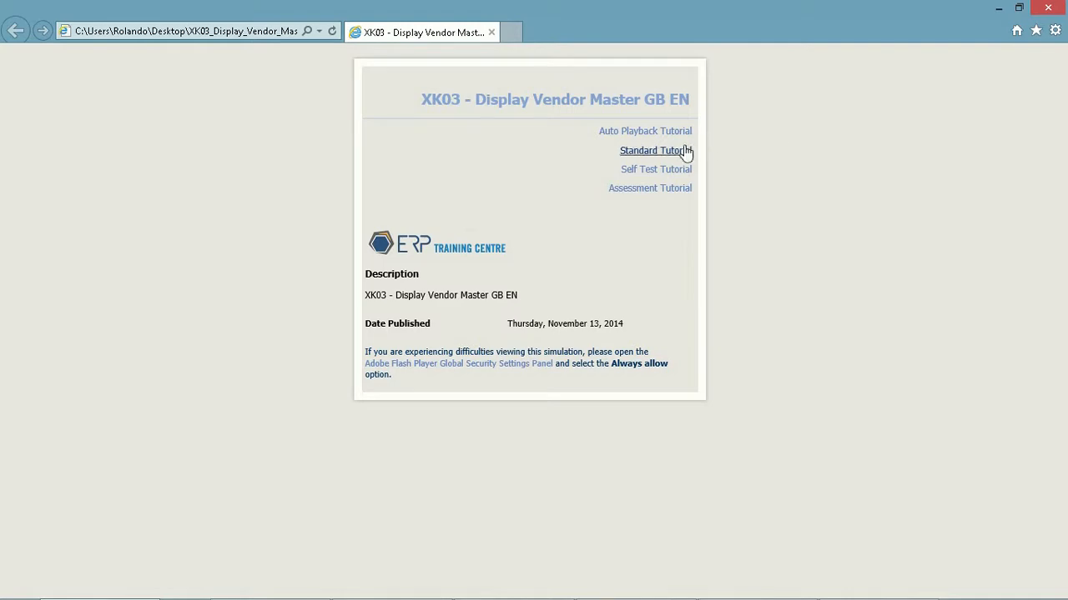
Step: Launch the 'Standard Tutorial' version of the XK03 simulation
click(655, 150)
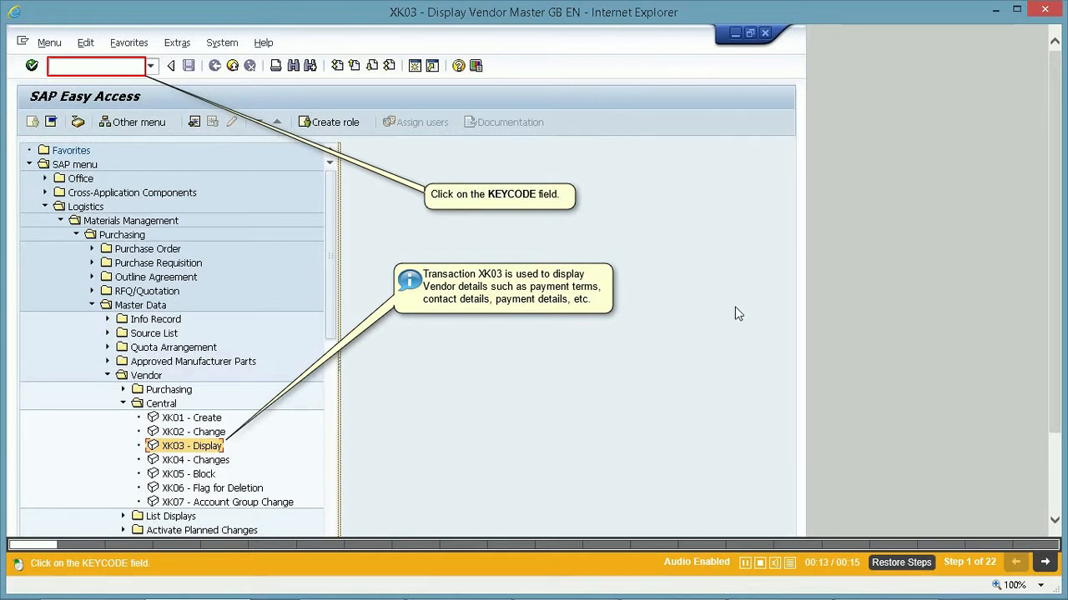
Step: Enter transaction code XK03 in the command field to start Display Vendor
click(91, 66)
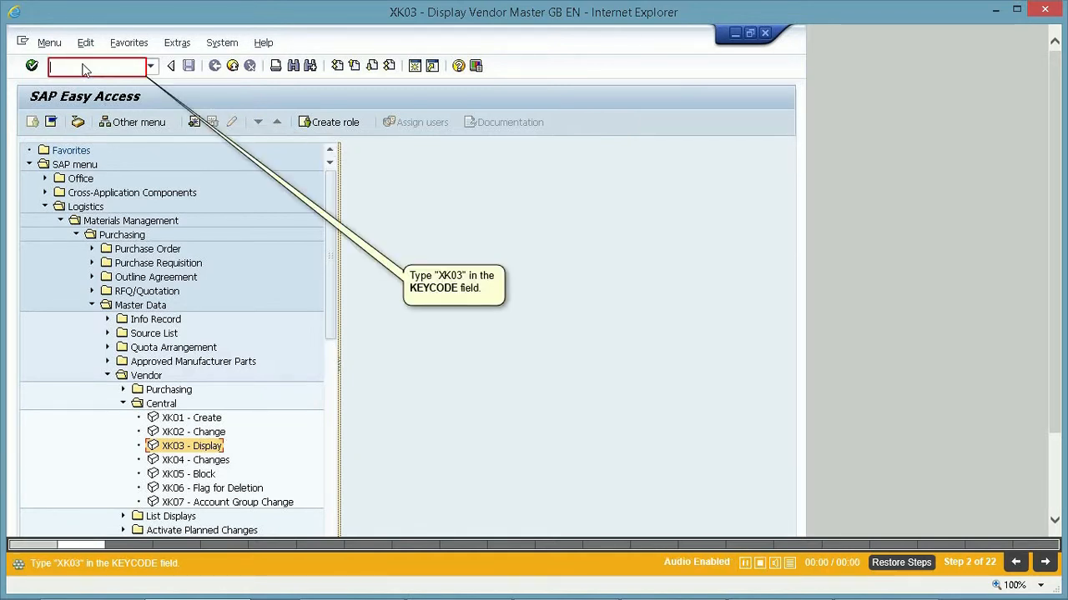
mouse_move(228, 203)
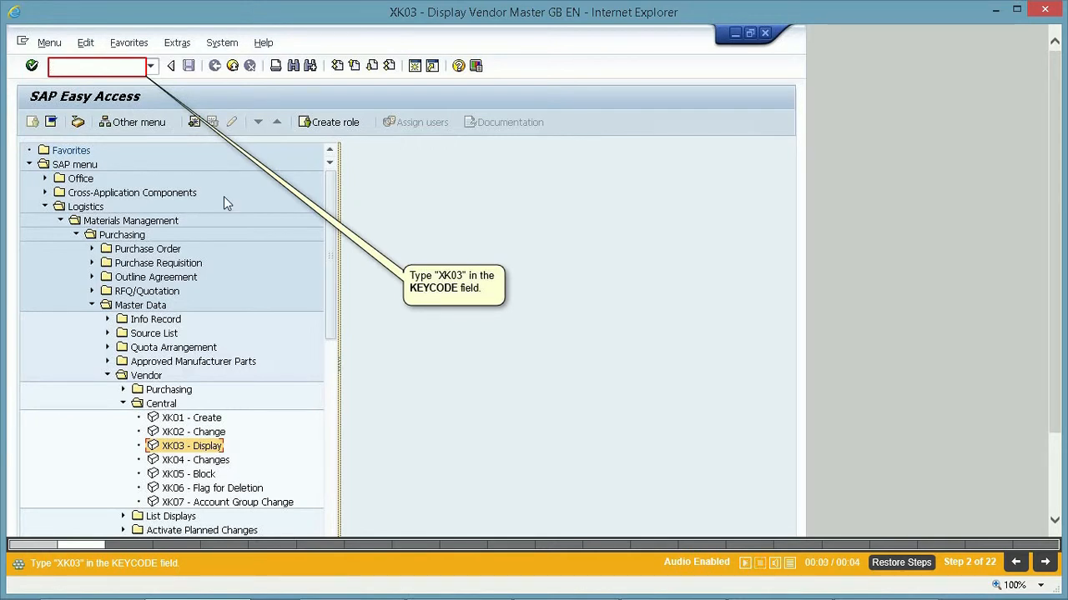
text(XK0)
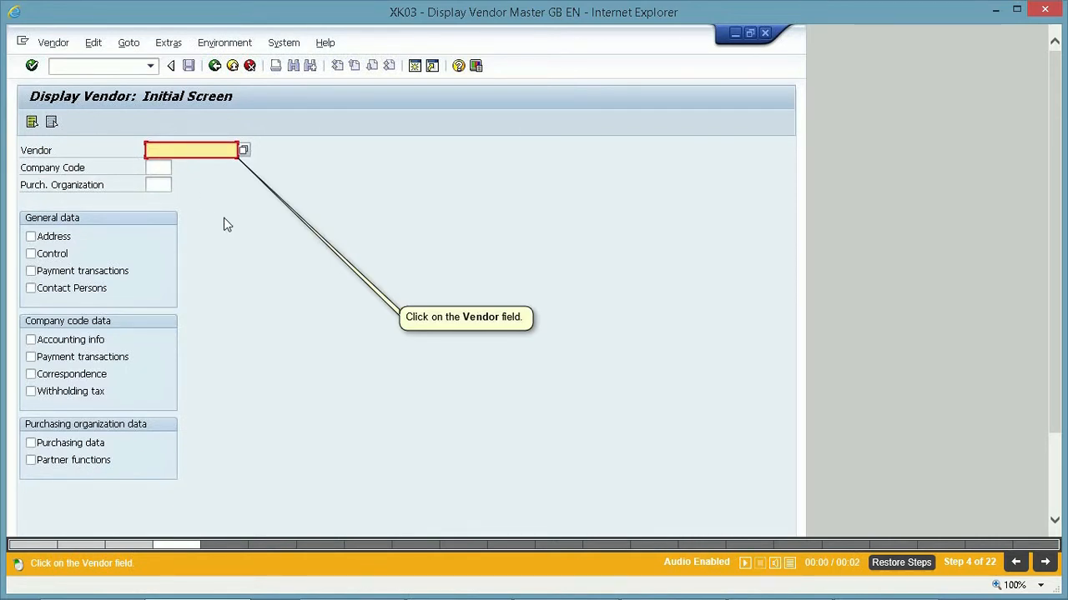
Step: Enter vendor 1005, company code 0005 and purchasing organization 0005 again
click(190, 151)
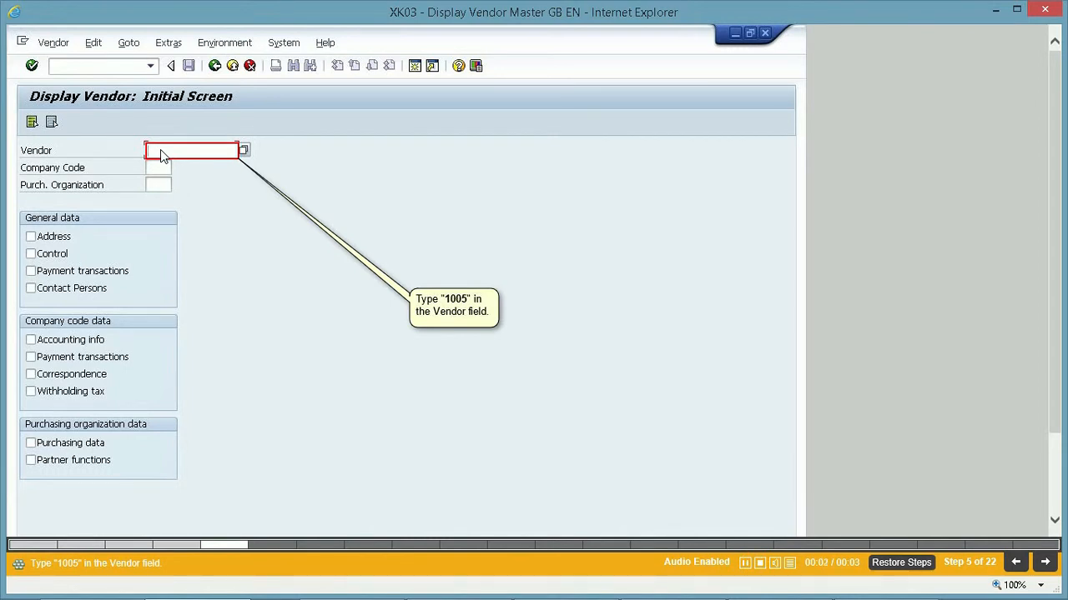
text(1005)
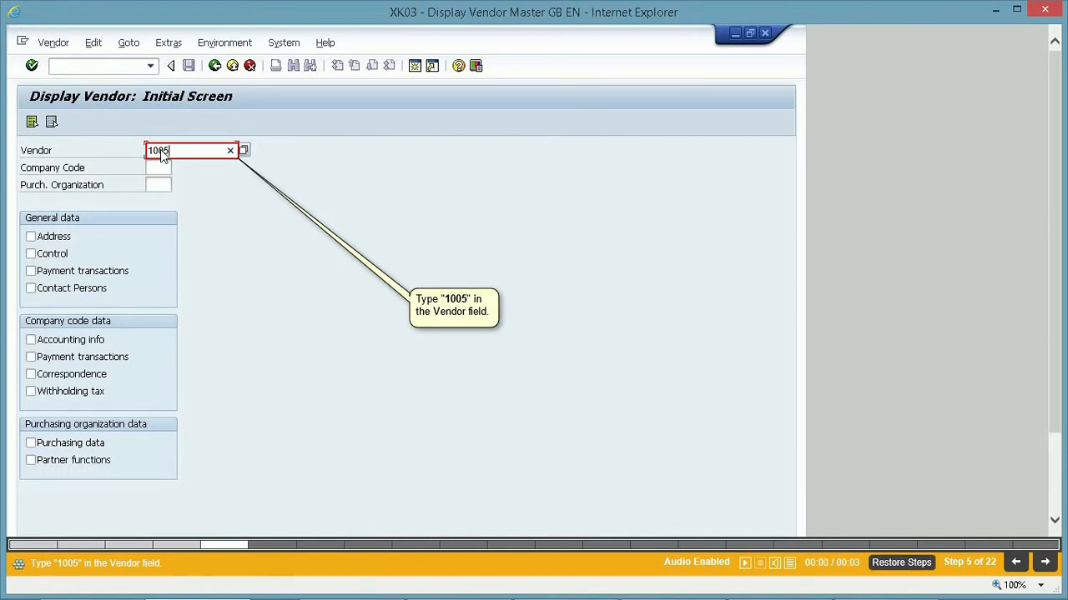
click(158, 167)
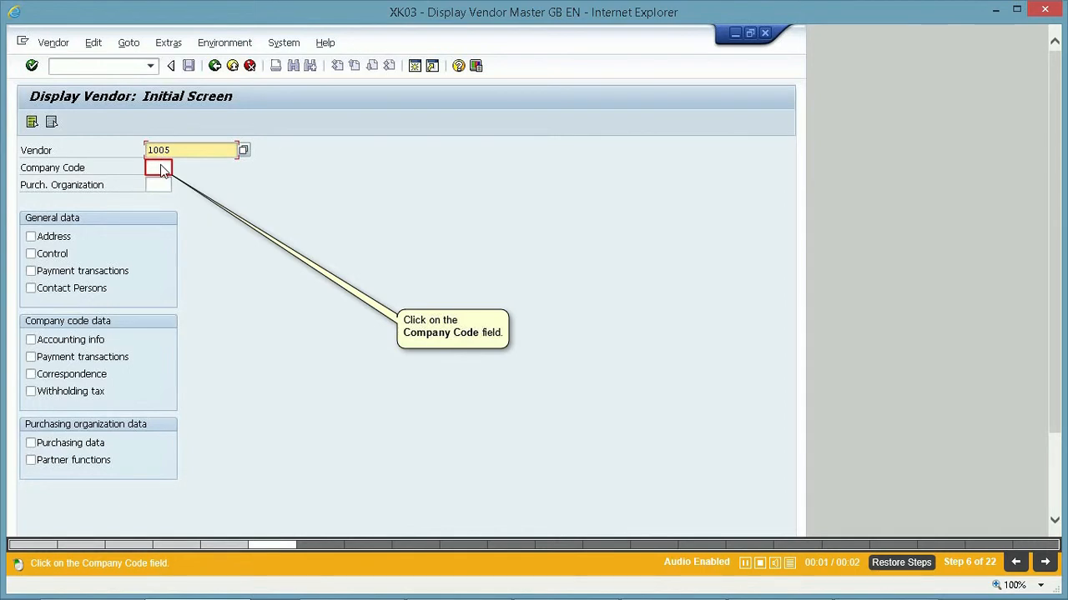
click(157, 166)
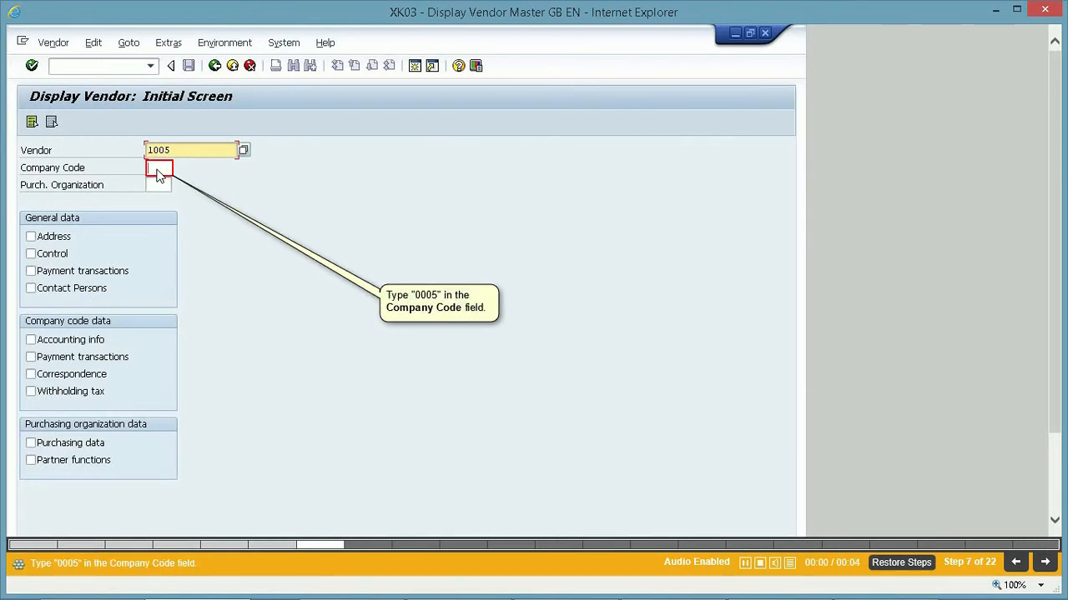
text(0000)
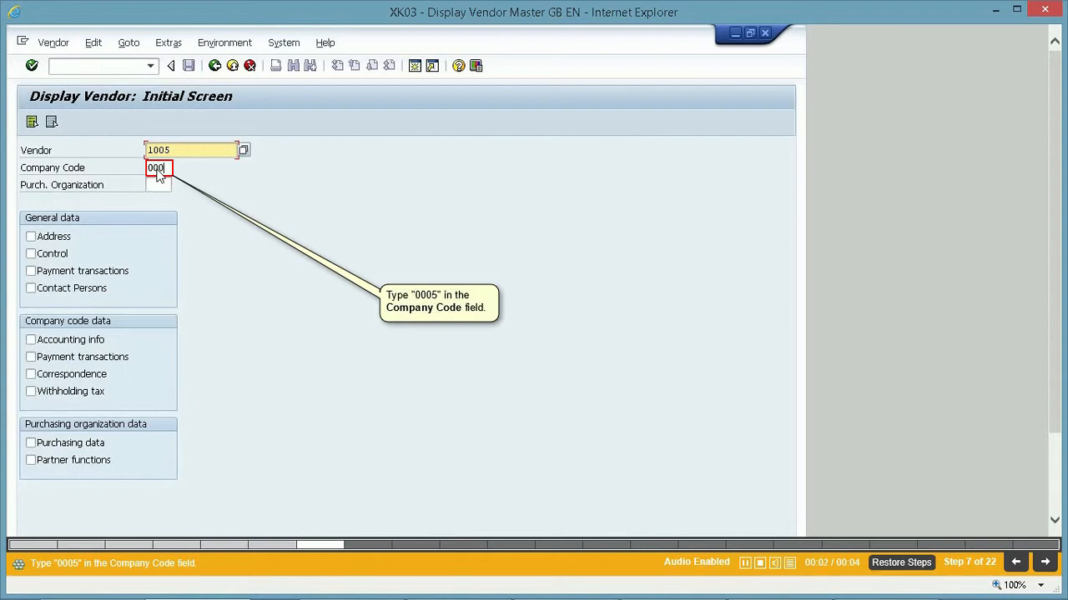
text(0005)
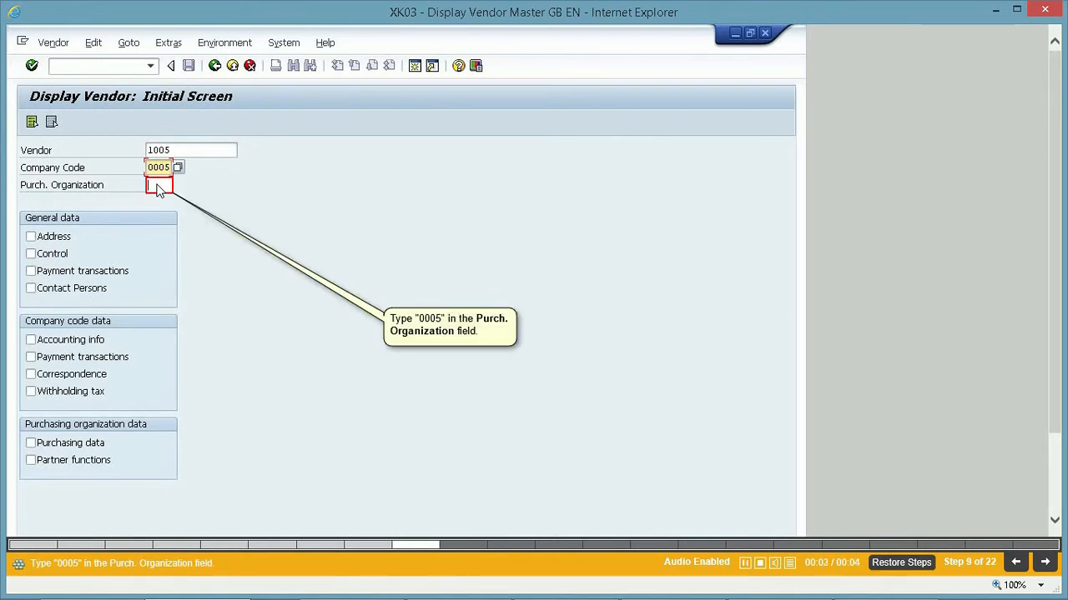
text(0005)
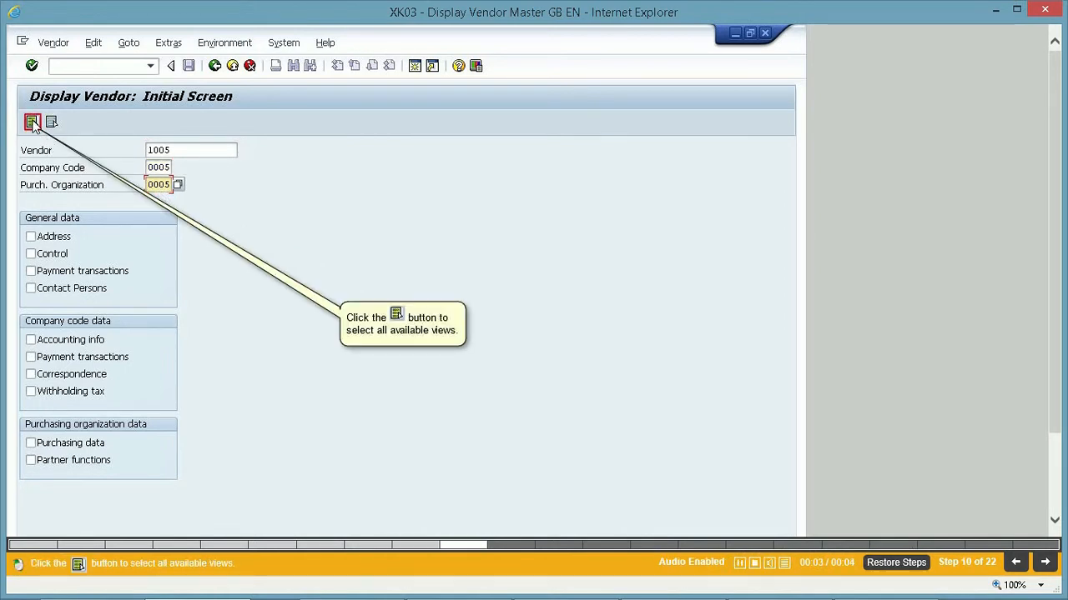
Step: Select all views and confirm to reach vendor 1005's Address screen
click(32, 121)
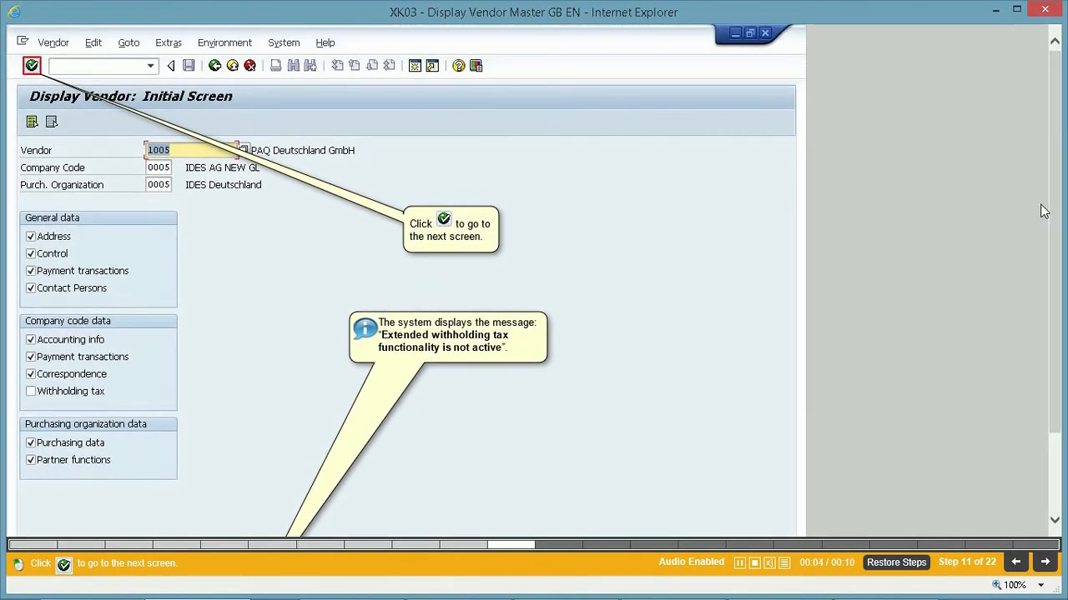
mouse_move(582, 236)
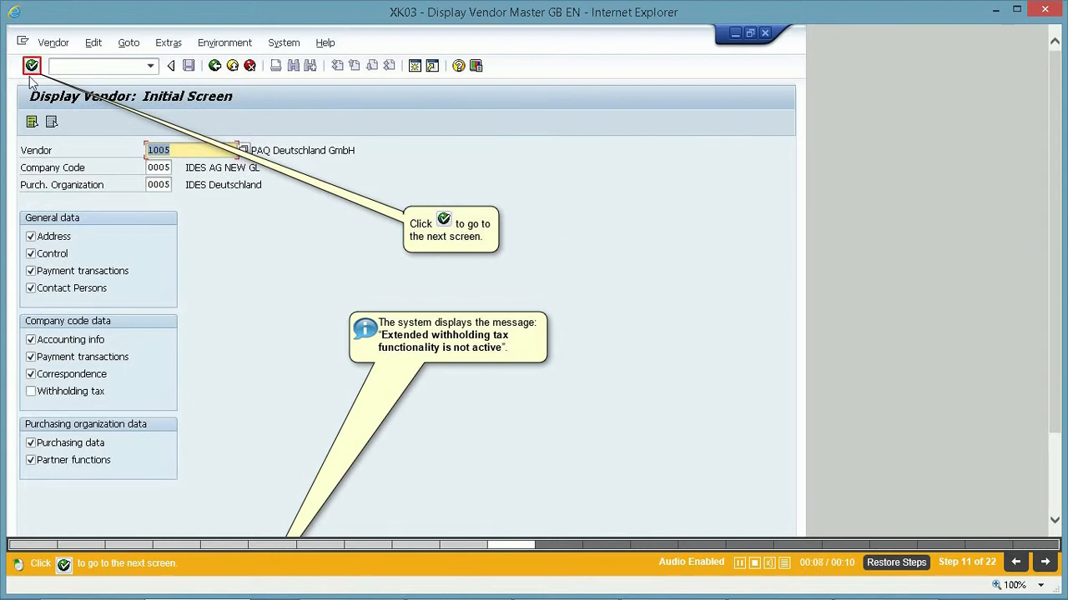
click(32, 65)
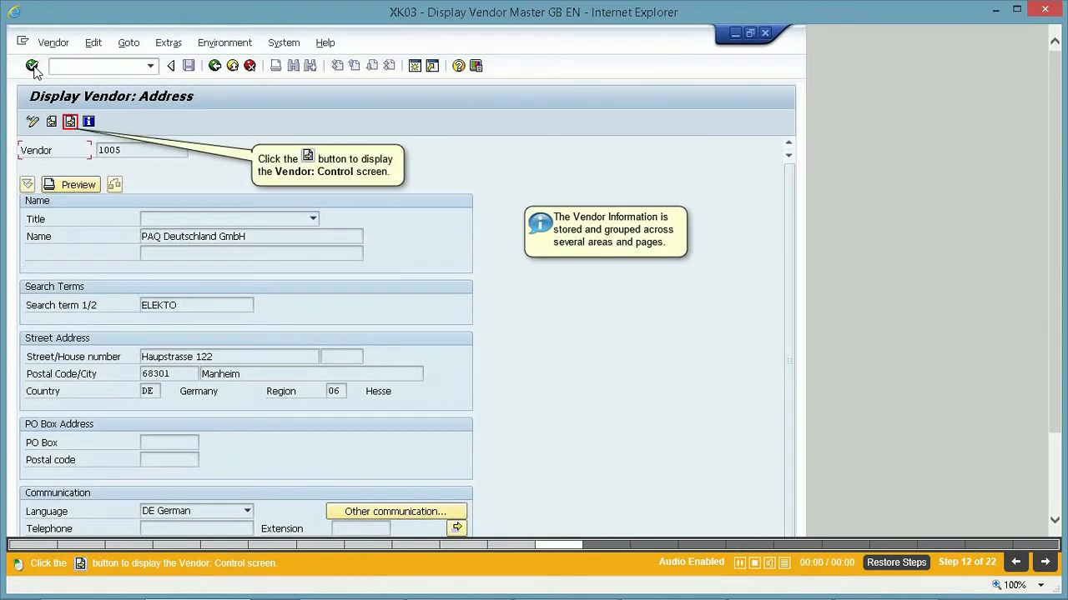
mouse_move(405, 311)
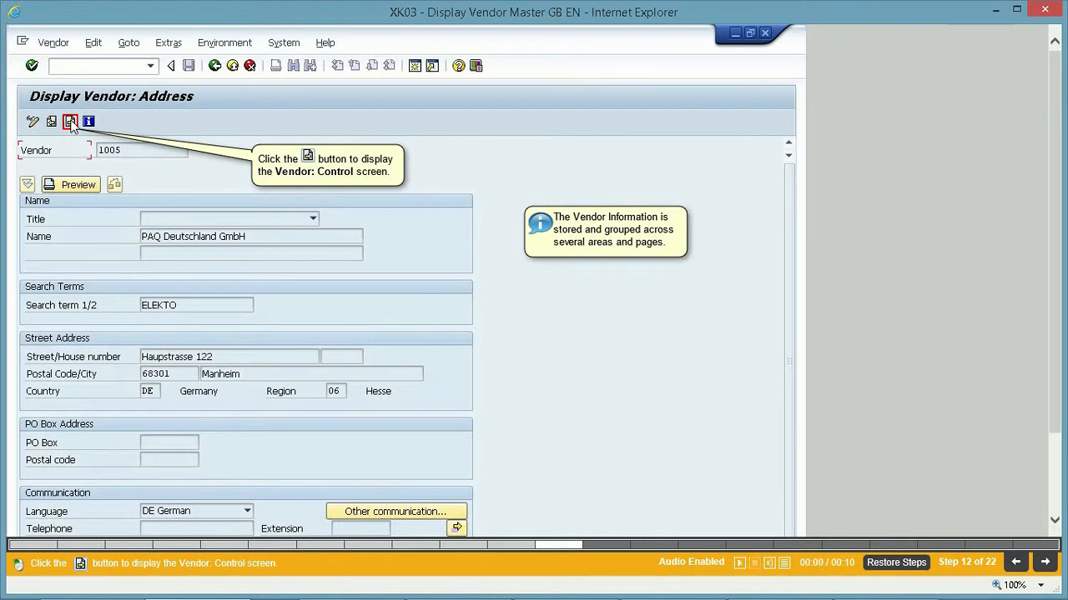
Step: Move from vendor 1005's Address screen to its Control data screen
click(70, 122)
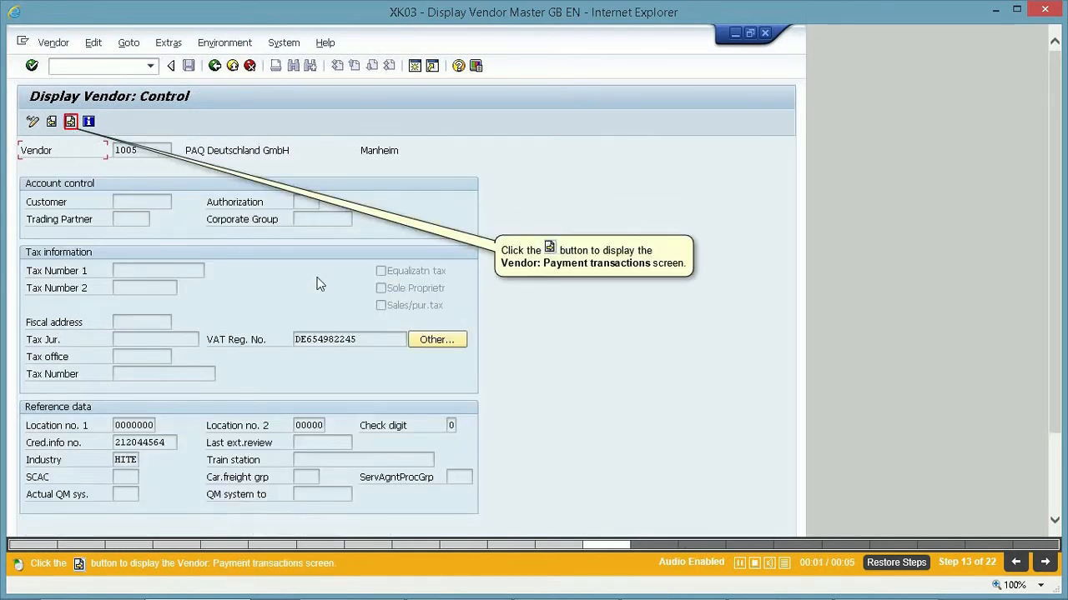
mouse_move(950, 508)
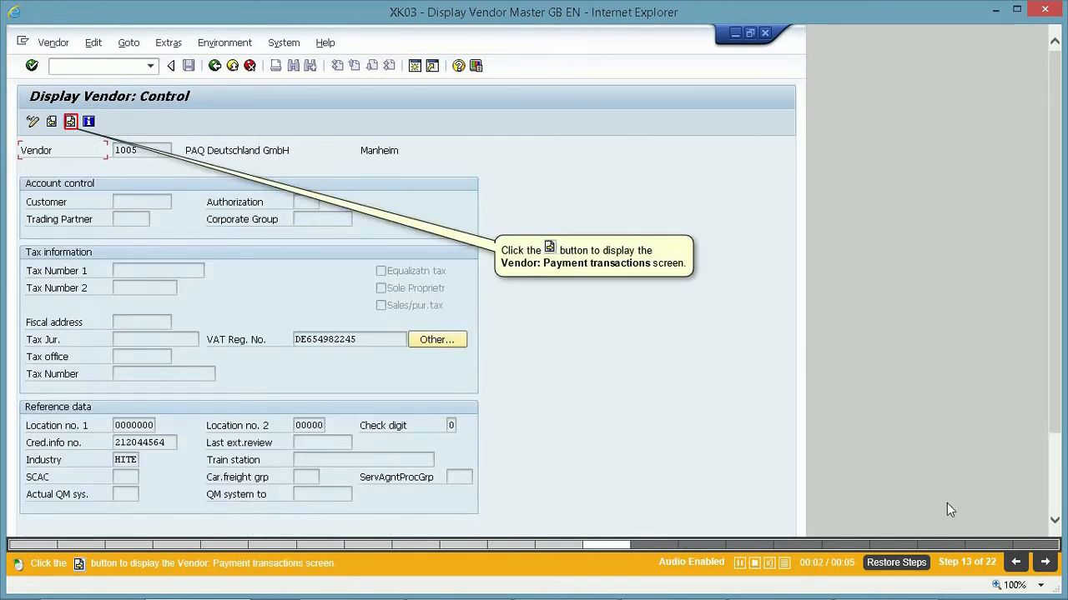
mouse_move(989, 543)
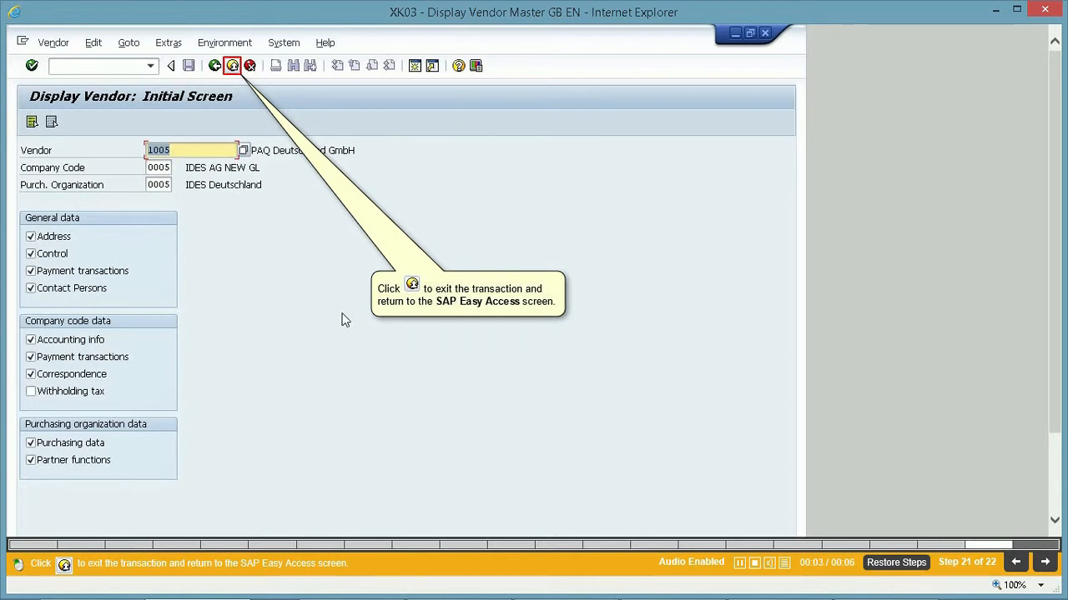
mouse_move(317, 291)
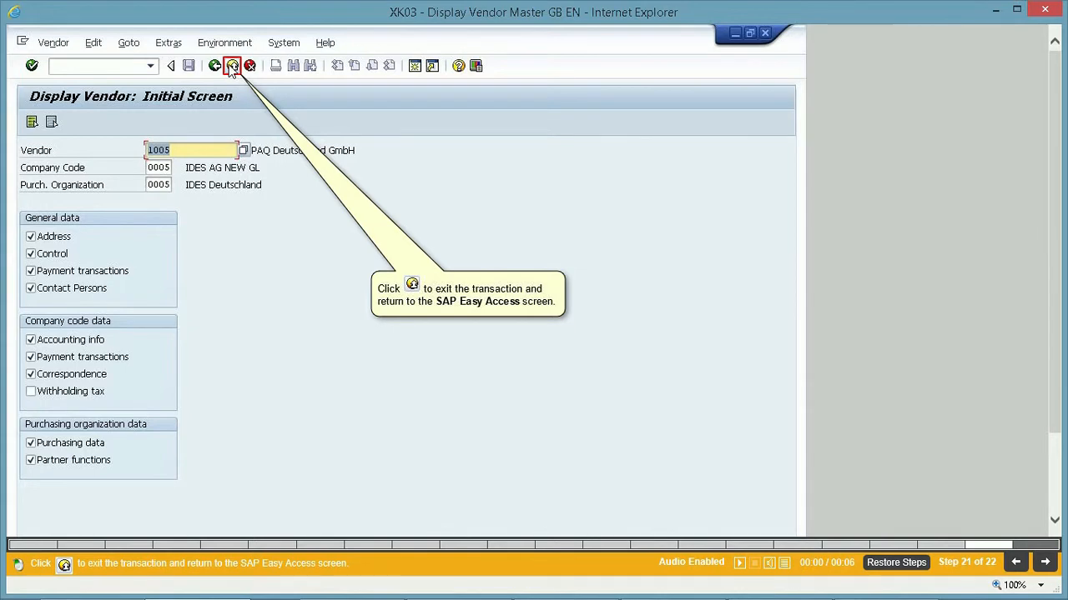
Step: Exit Display Vendor back to SAP Easy Access, finishing at step 22
click(233, 65)
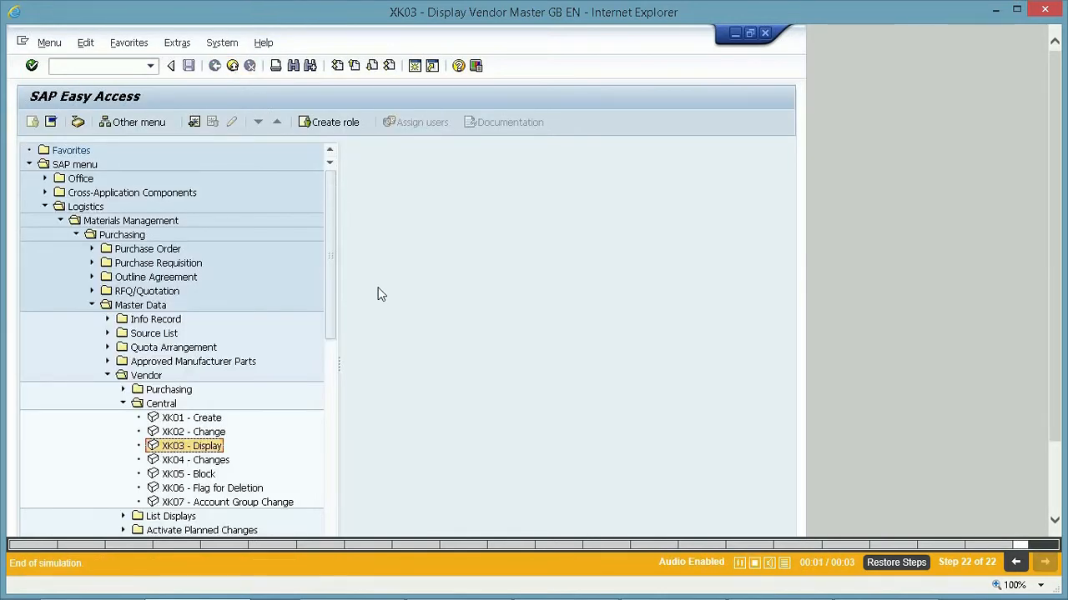